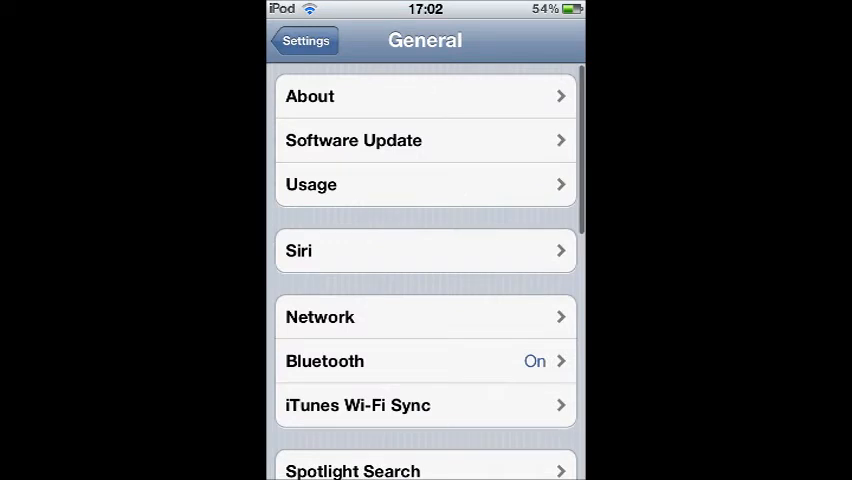
Step: Go into General settings where the Siri entry is listed
left_click(310, 96)
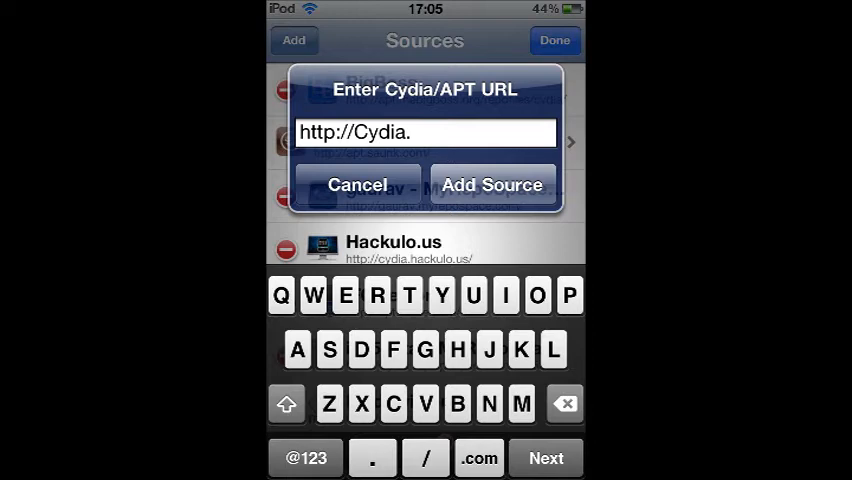
type("zChristopoulos.com/")
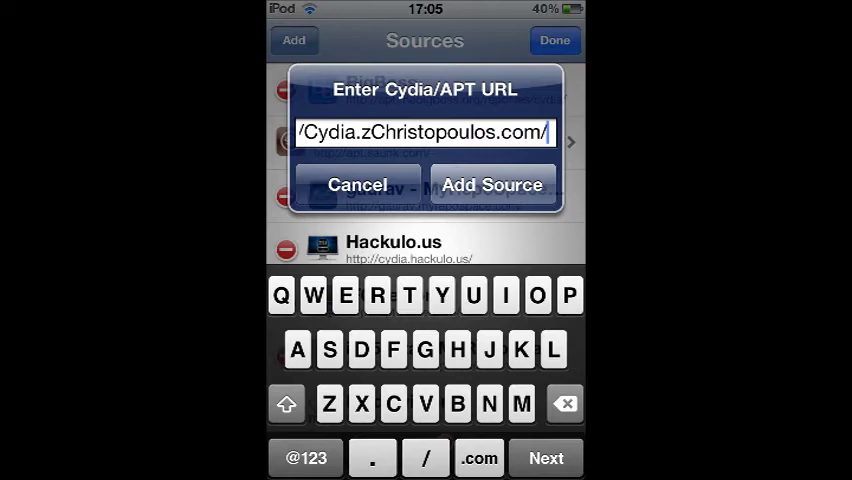
left_click(492, 184)
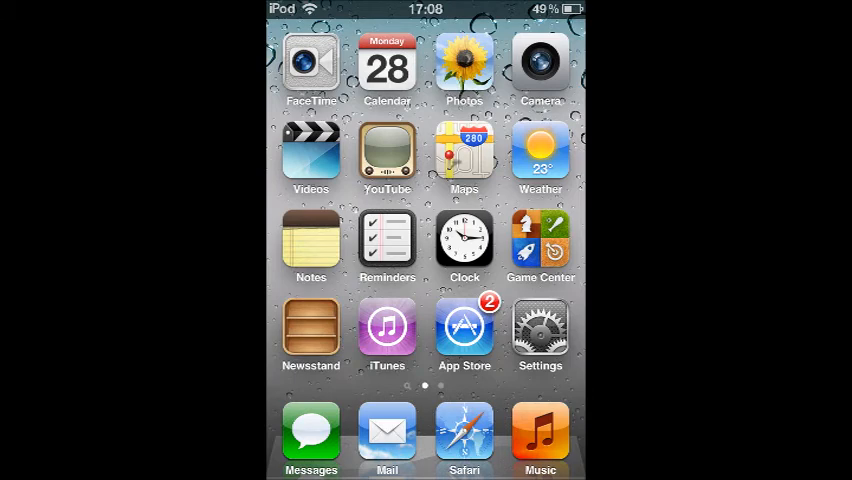
Step: Open the device Settings from the home screen
left_click(540, 330)
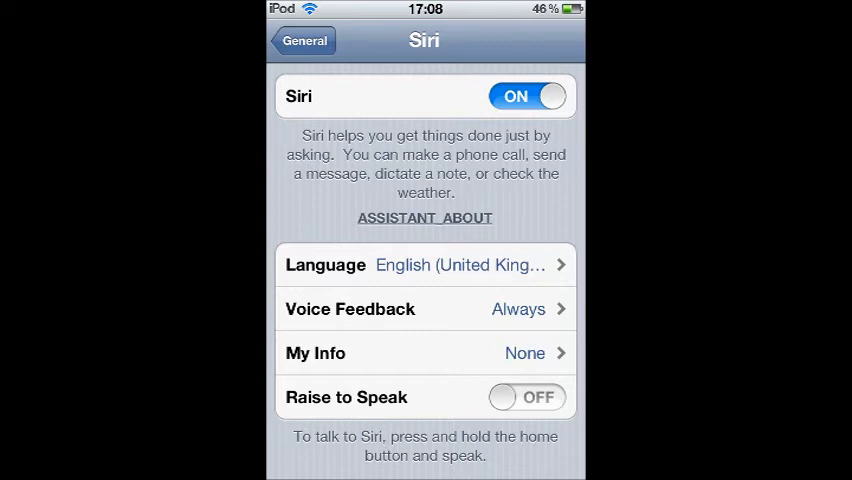
Step: Toggle Siri off then on and confirm Enable Siri so it is active
left_click(526, 96)
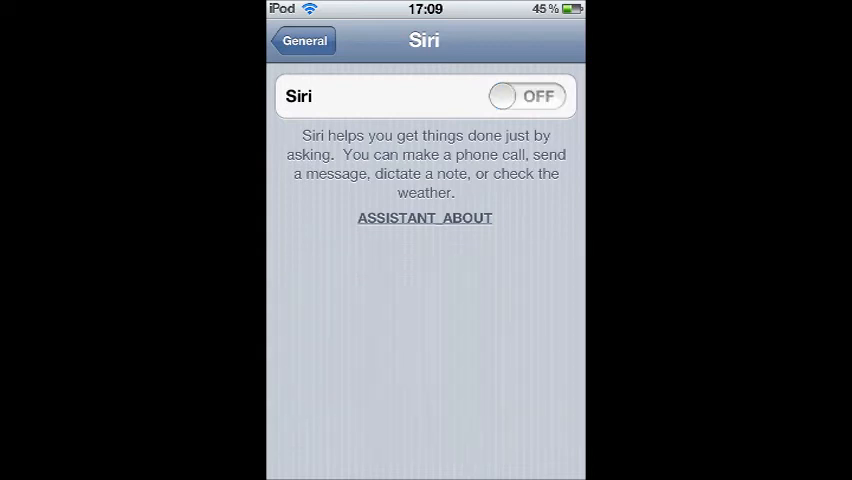
left_click(526, 96)
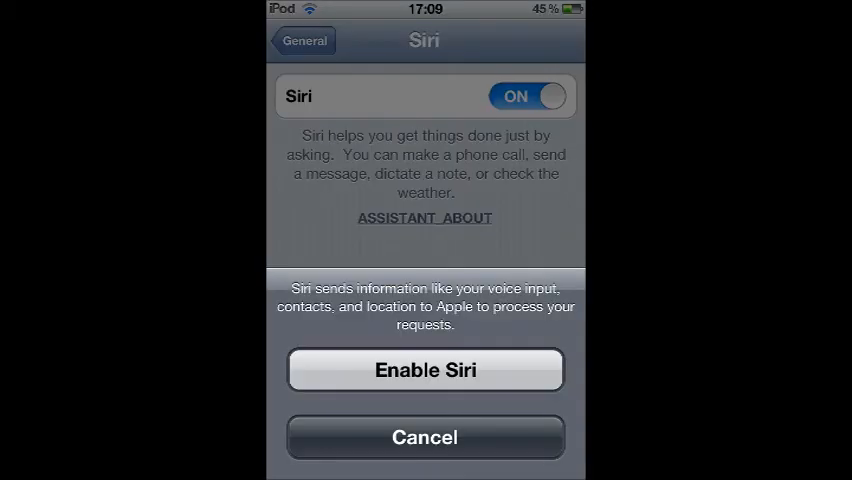
left_click(424, 368)
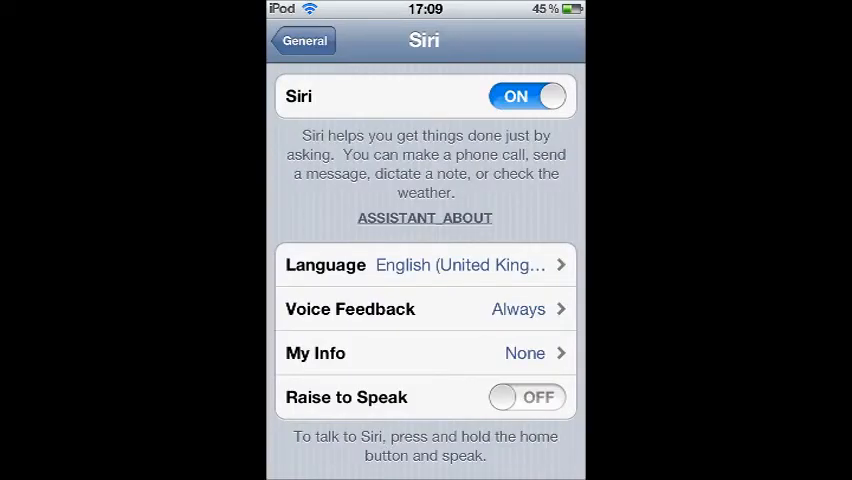